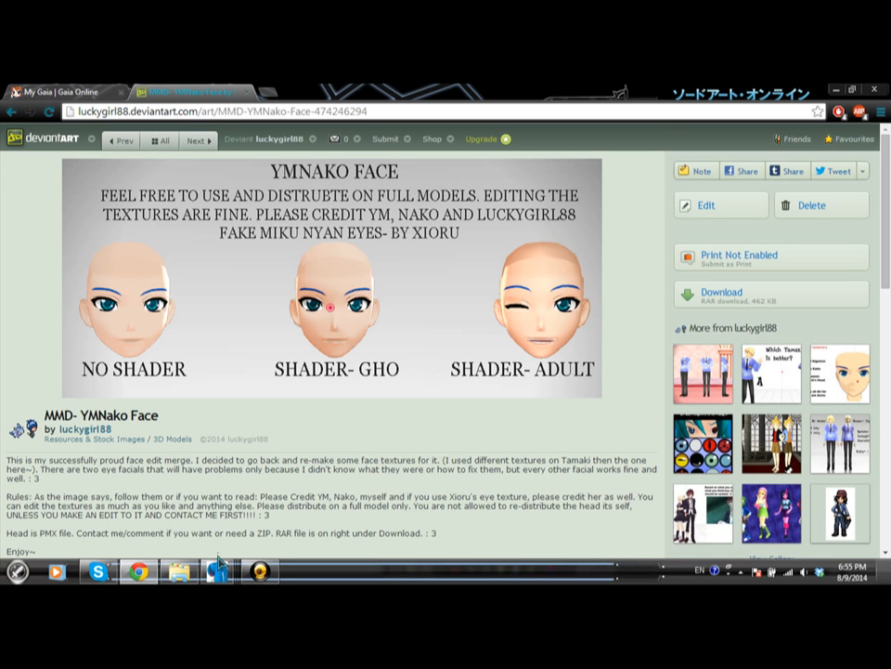
mouse_move(529, 399)
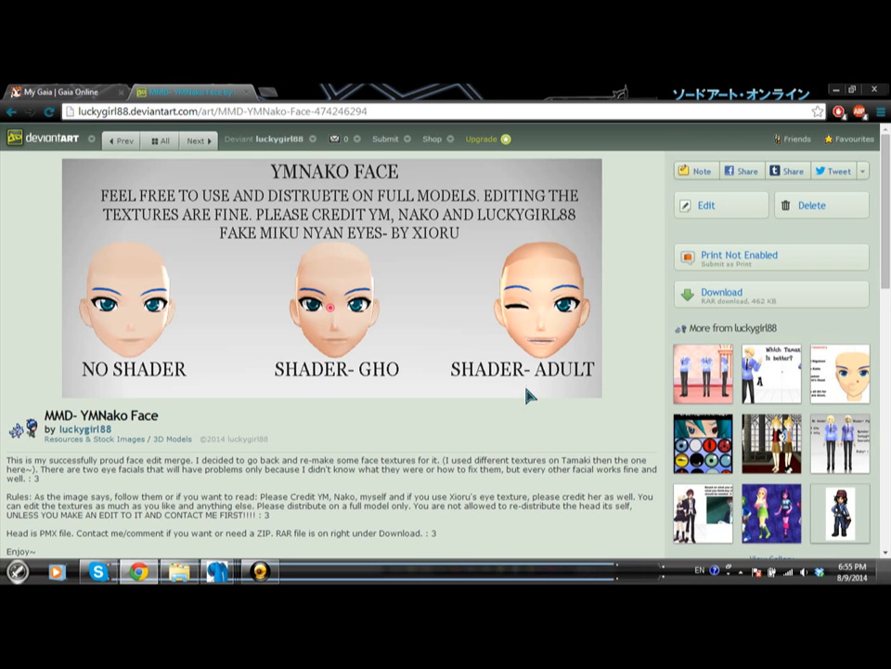
mouse_move(613, 362)
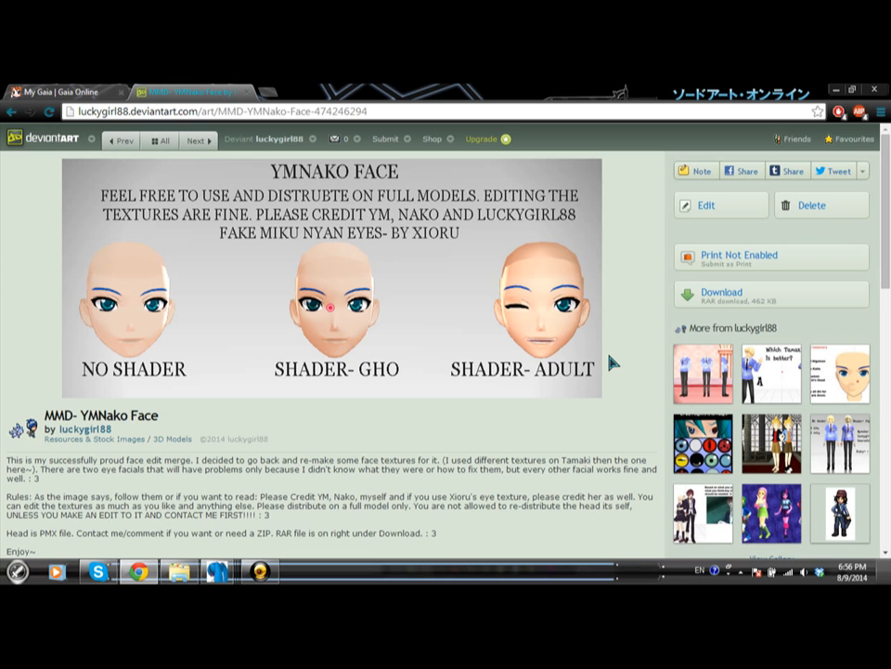
mouse_move(511, 316)
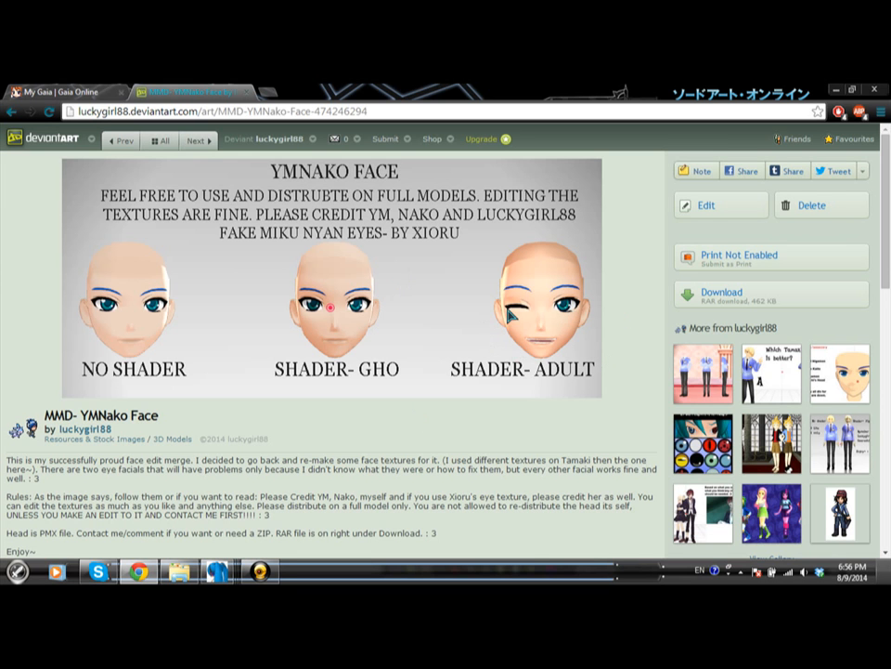
mouse_move(351, 381)
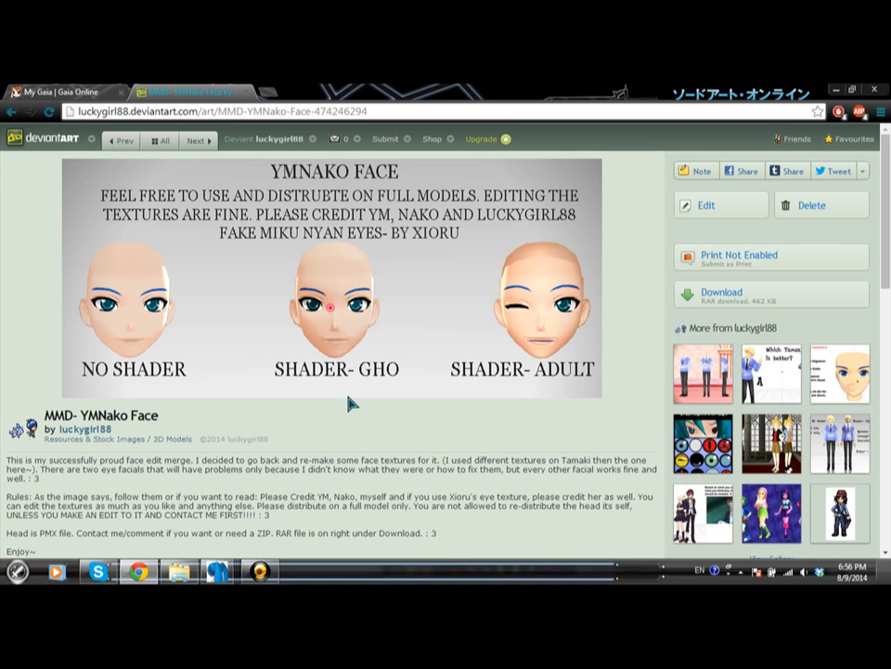
mouse_move(555, 448)
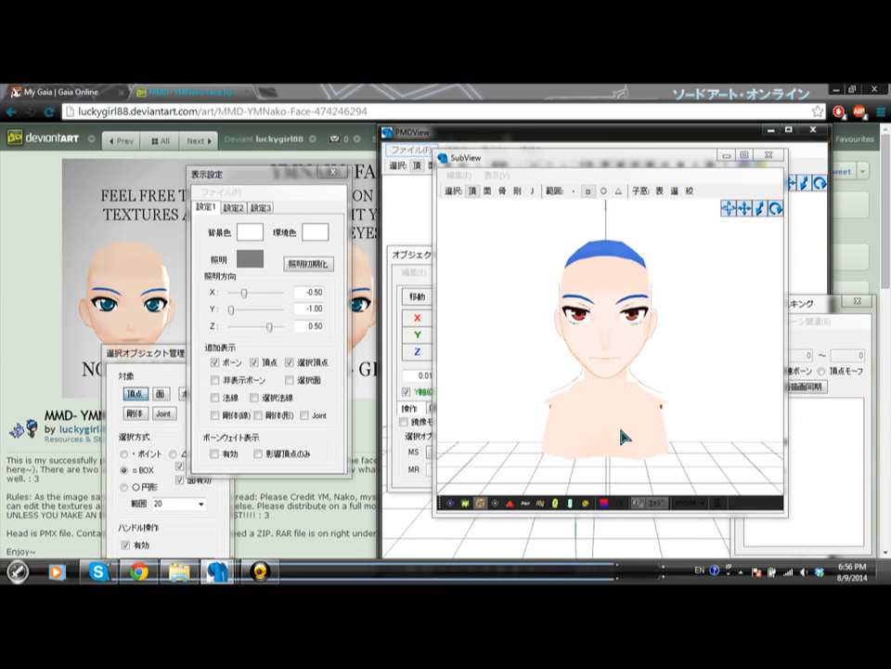
mouse_move(739, 219)
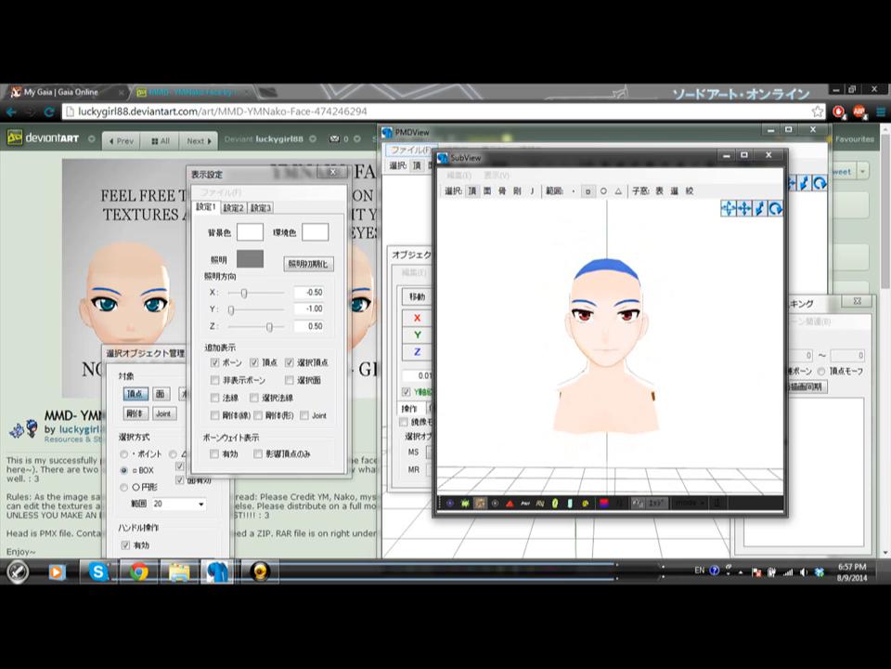
mouse_move(759, 200)
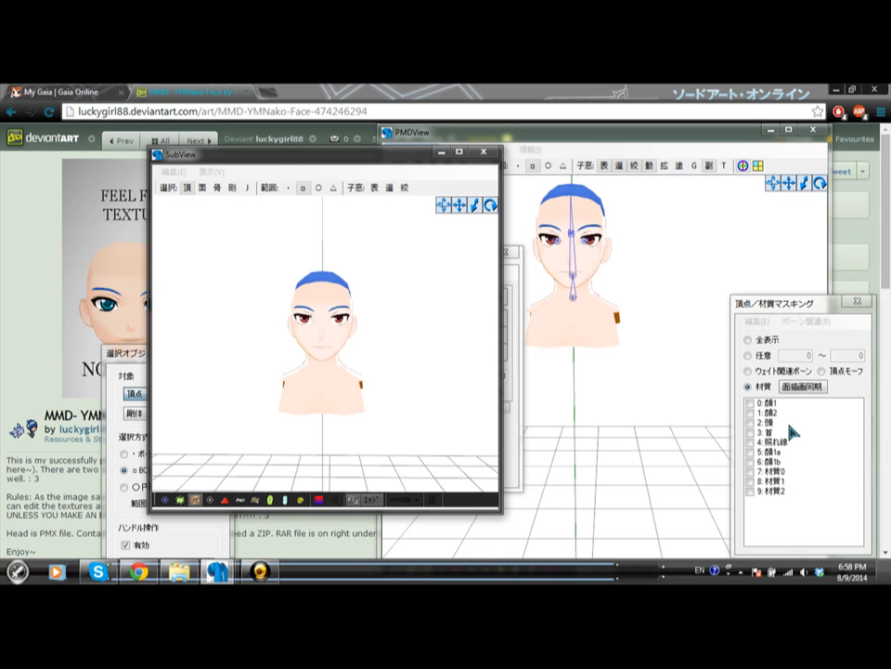
Step: Mask to the eye materials only and box-select the eye vertices on the head
left_click(789, 464)
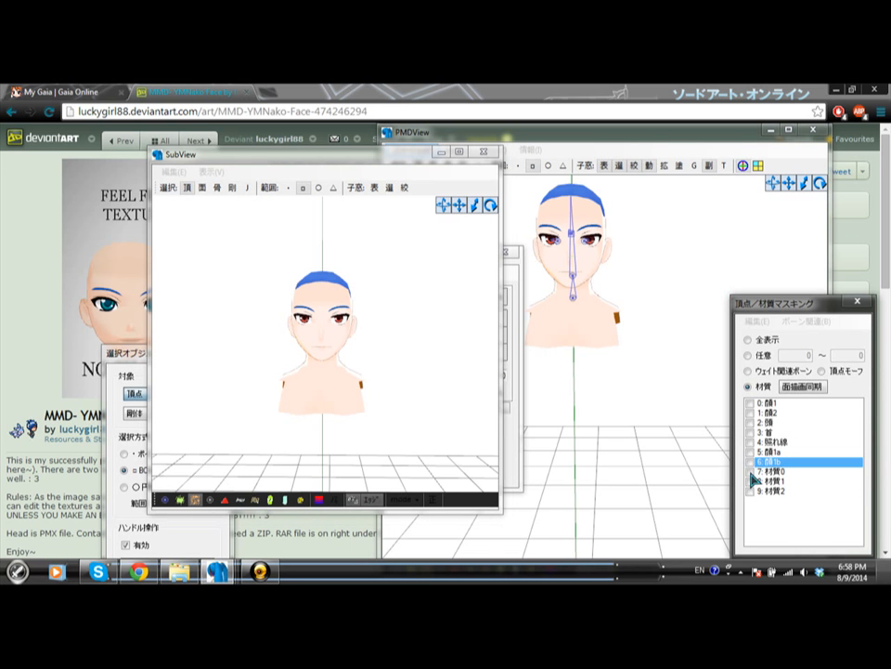
left_click(776, 492)
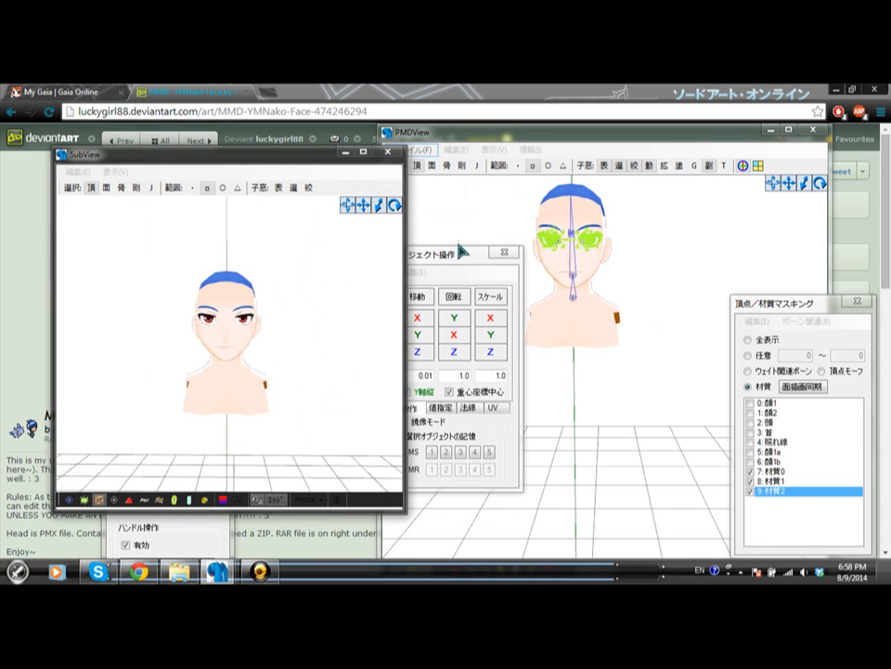
left_click_drag(455, 252, 417, 284)
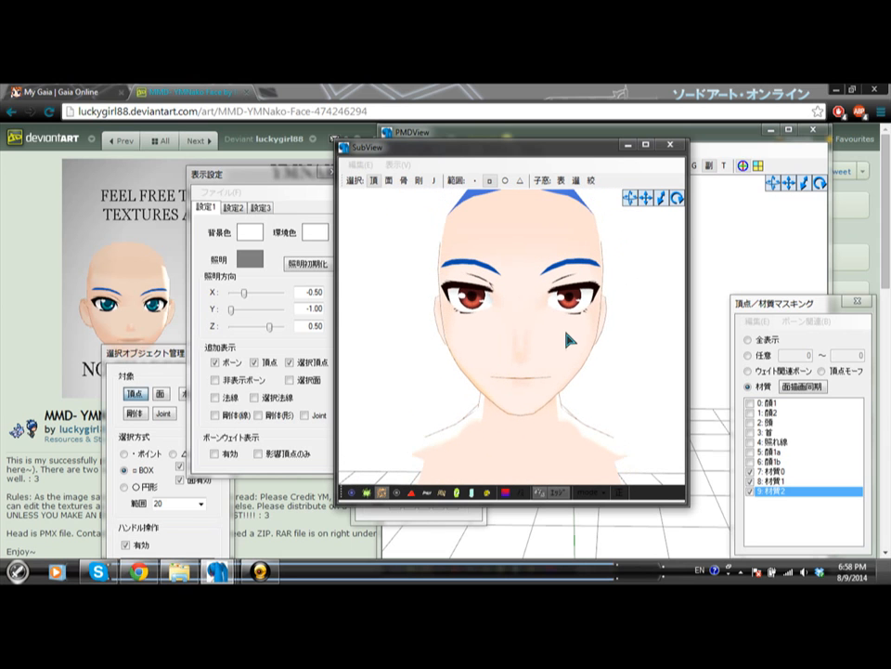
left_click(795, 479)
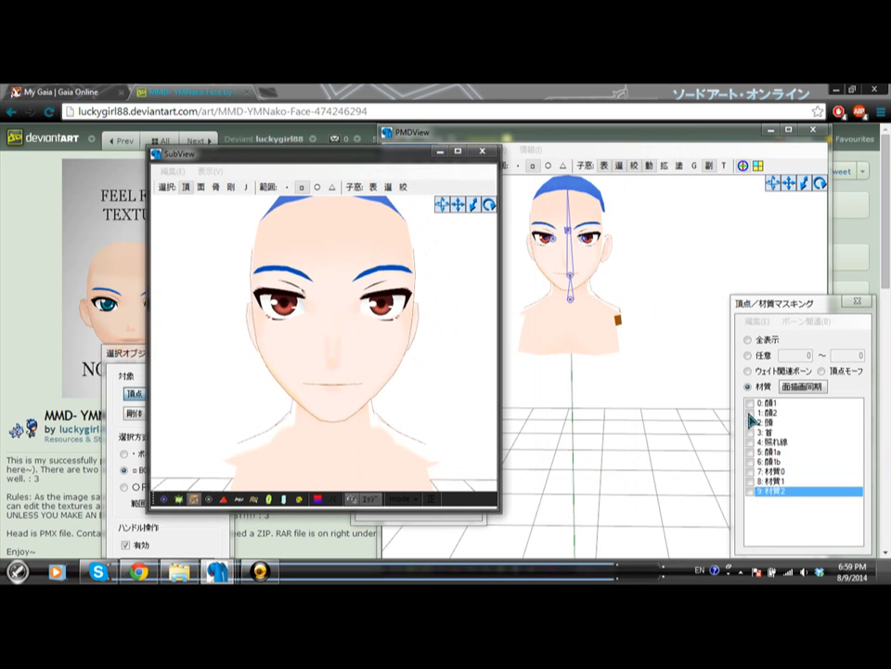
Step: Recheck the other head materials in the masking list so they show beside the eyes
left_click(795, 410)
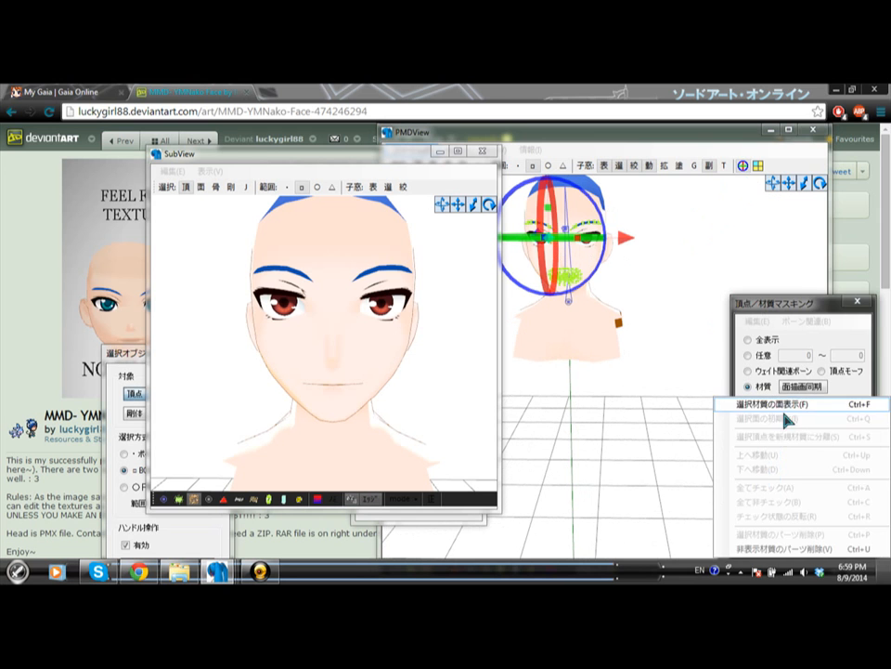
left_click(780, 405)
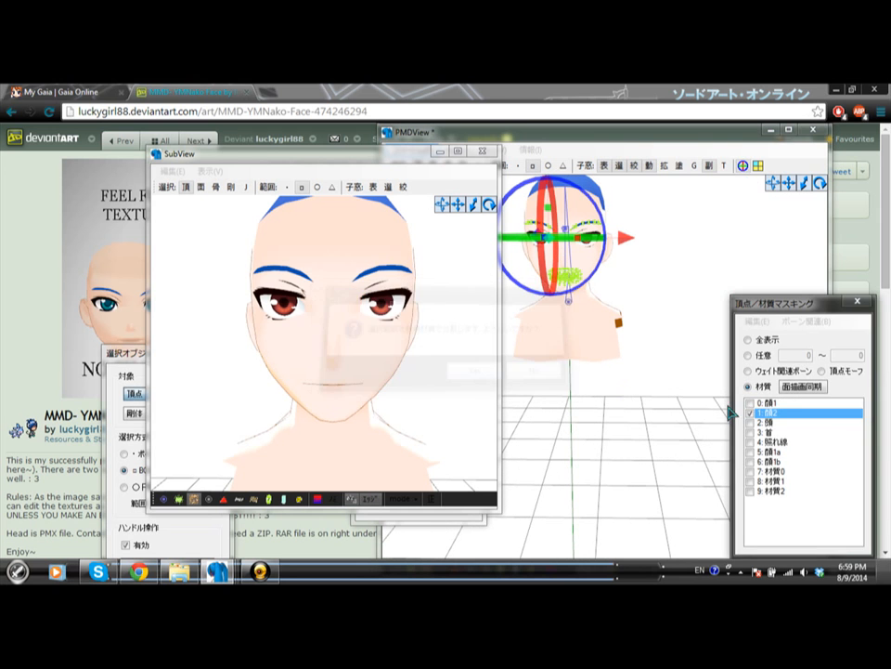
right_click(788, 413)
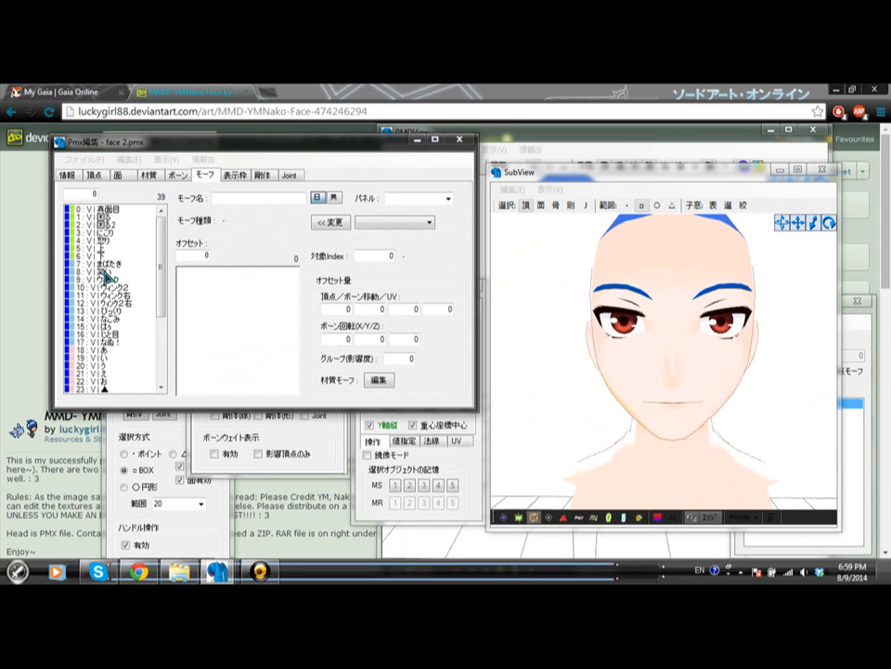
Step: Open the まばたき morph in the vertex/UV morph editor, showing the eyes closed
left_click(112, 264)
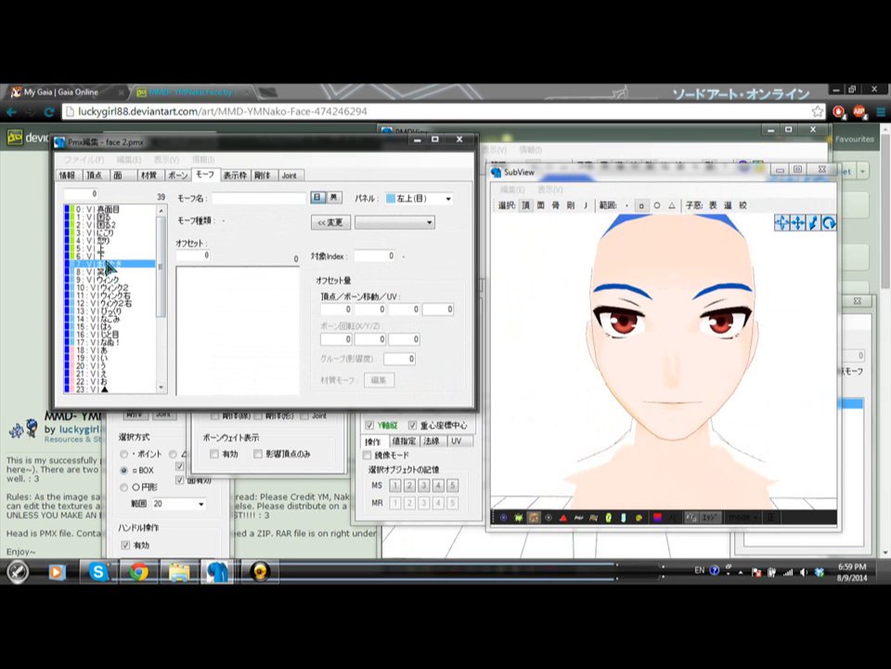
right_click(102, 263)
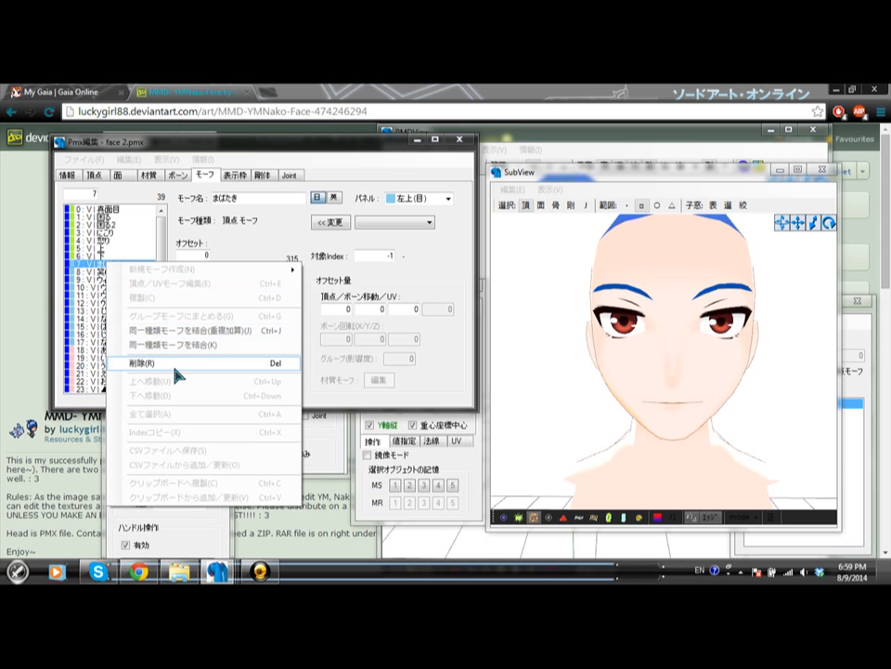
mouse_move(182, 283)
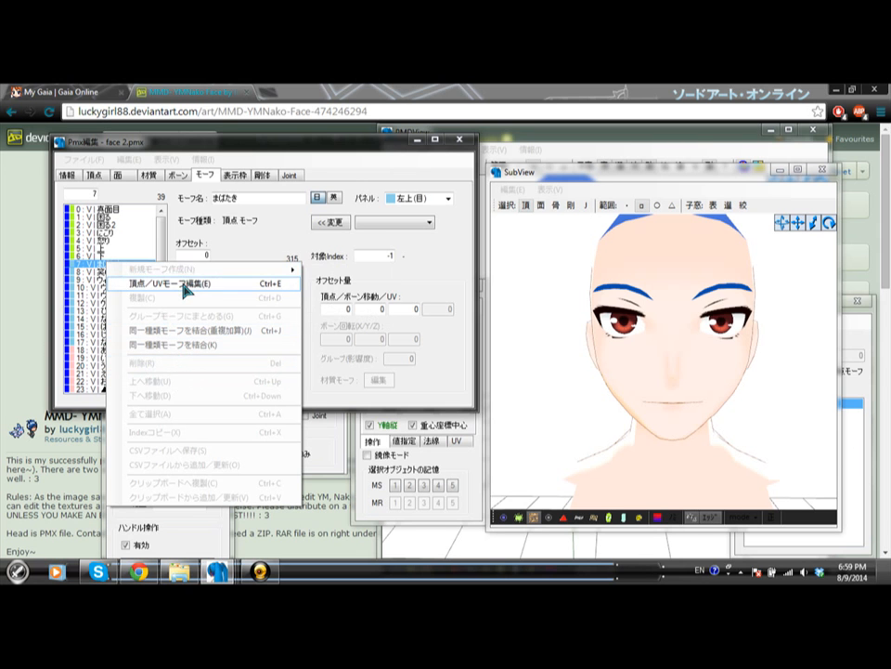
left_click(171, 282)
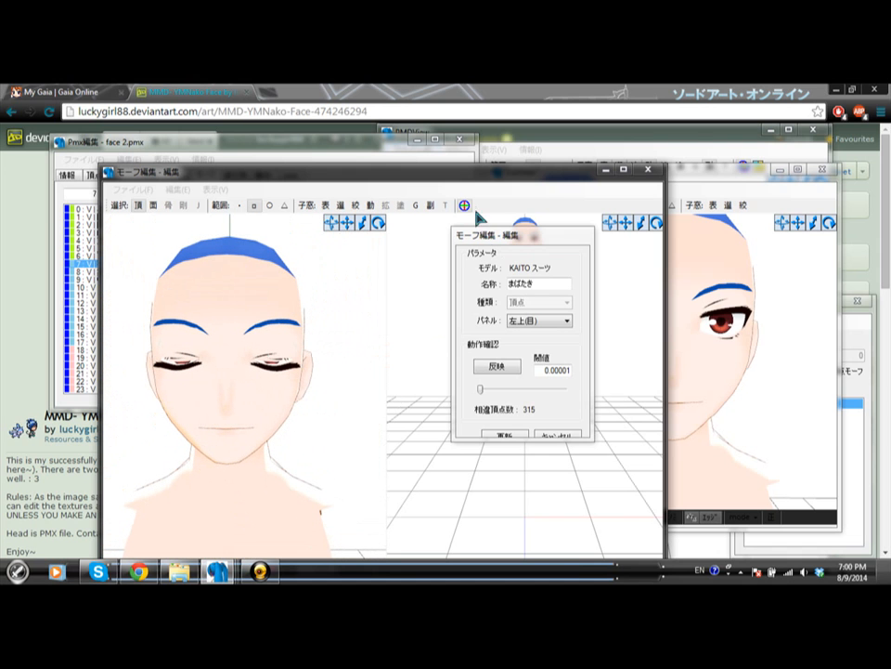
mouse_move(516, 180)
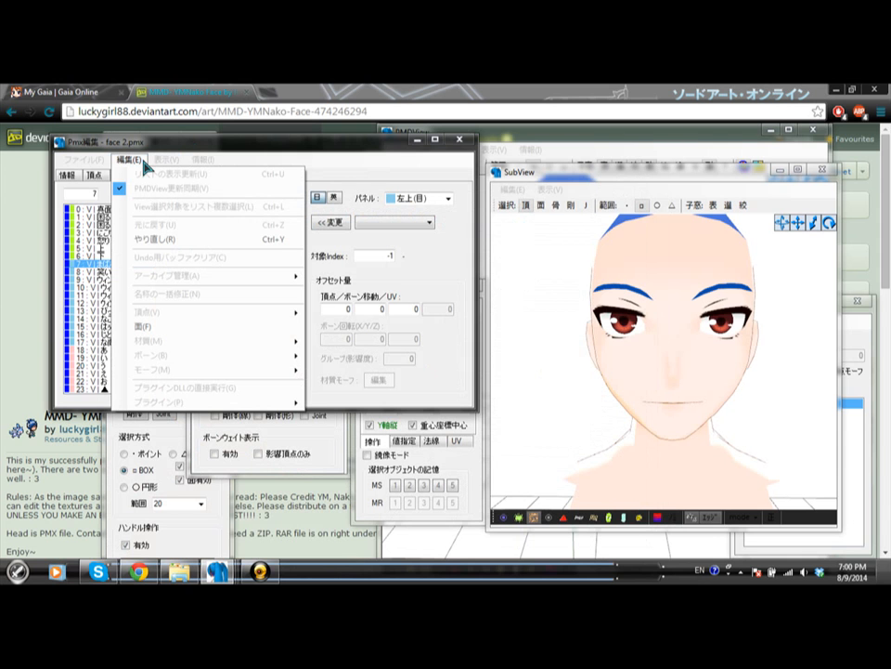
mouse_move(163, 370)
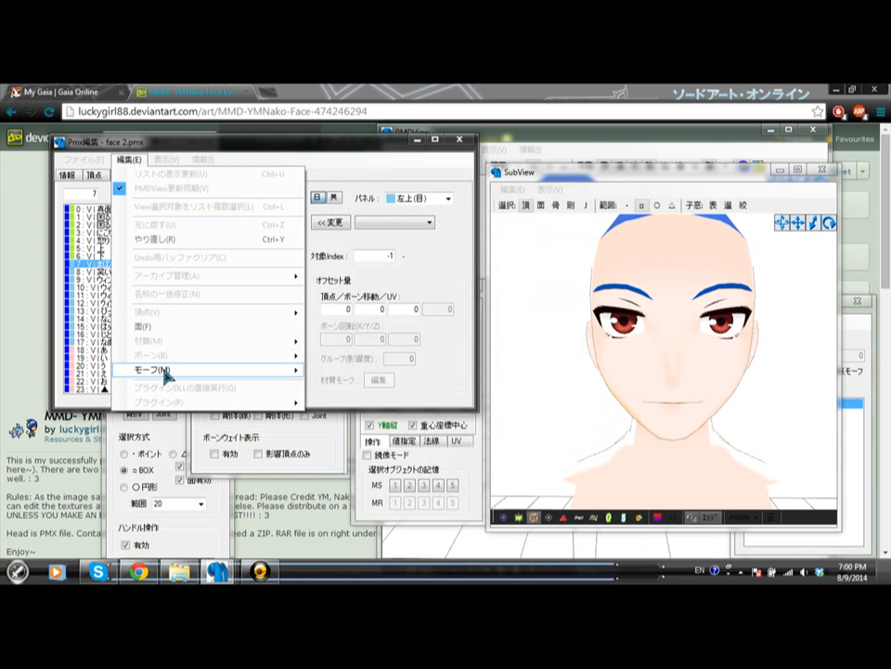
mouse_move(163, 353)
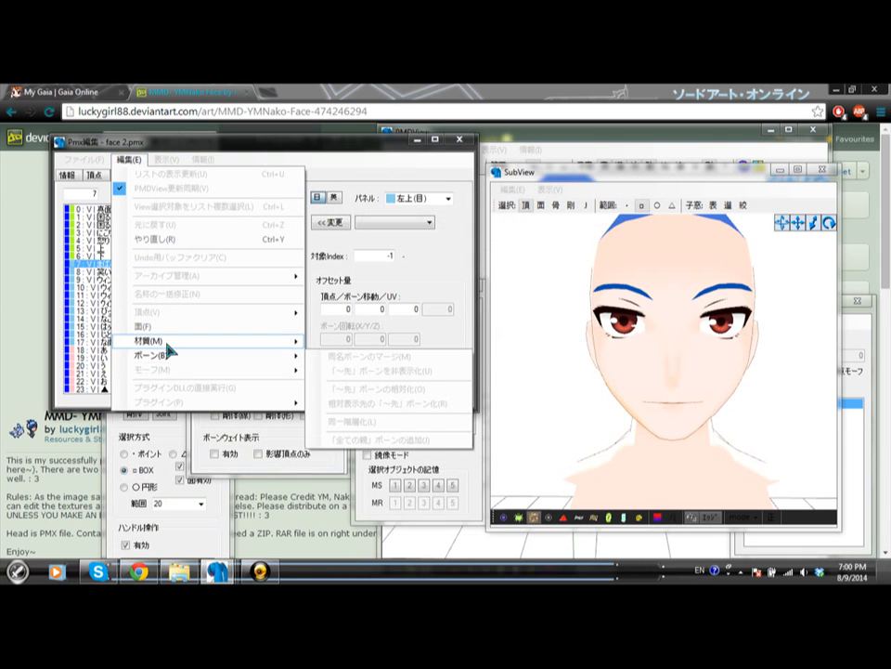
mouse_move(149, 312)
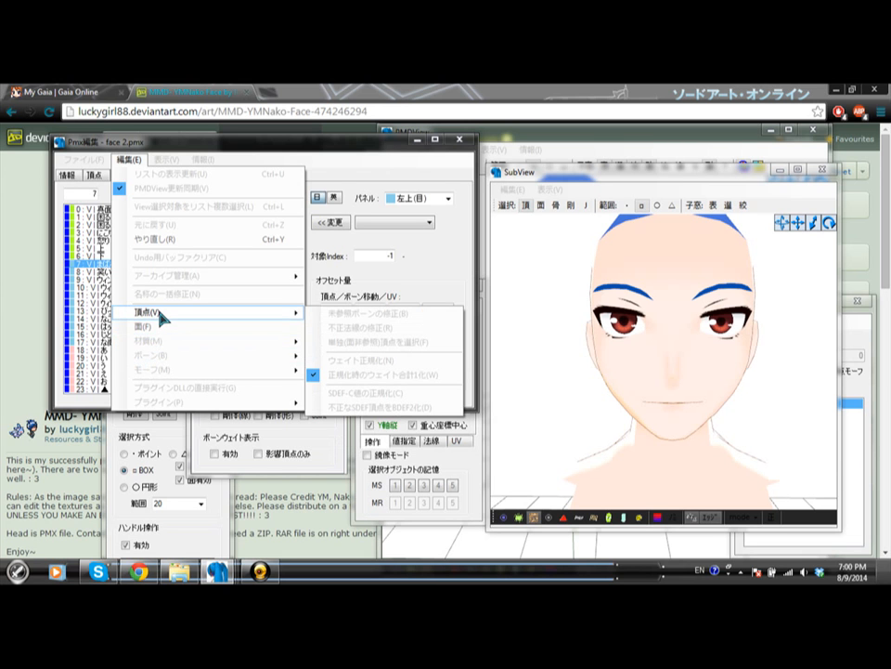
mouse_move(152, 353)
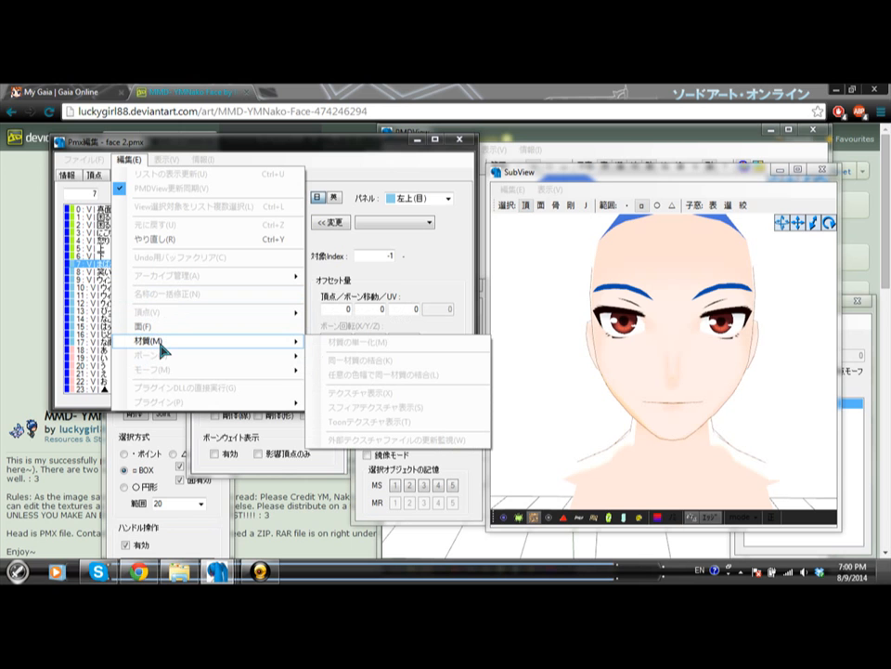
mouse_move(371, 342)
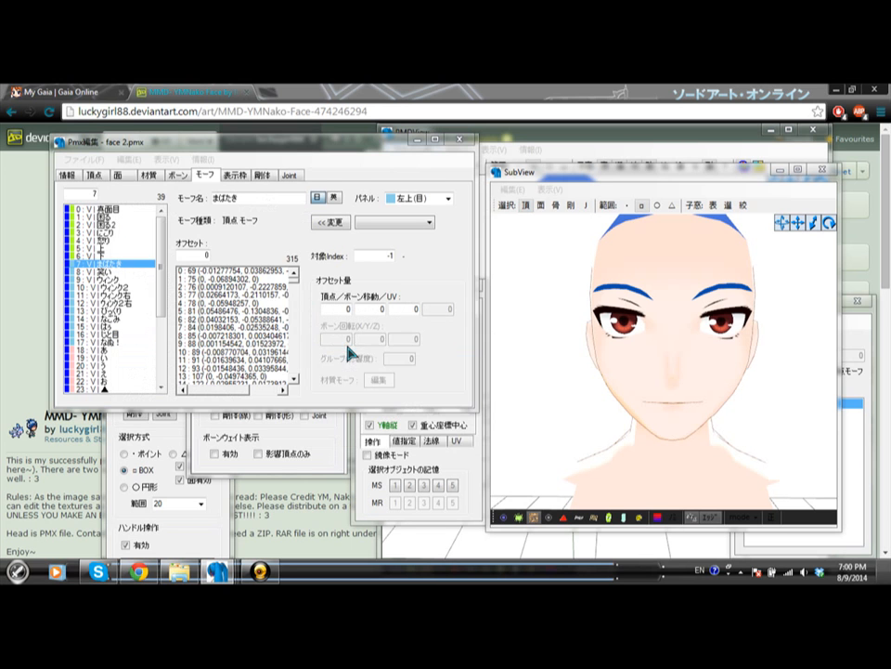
Step: Confirm merging the materials into one in the merge dialog
left_click(375, 379)
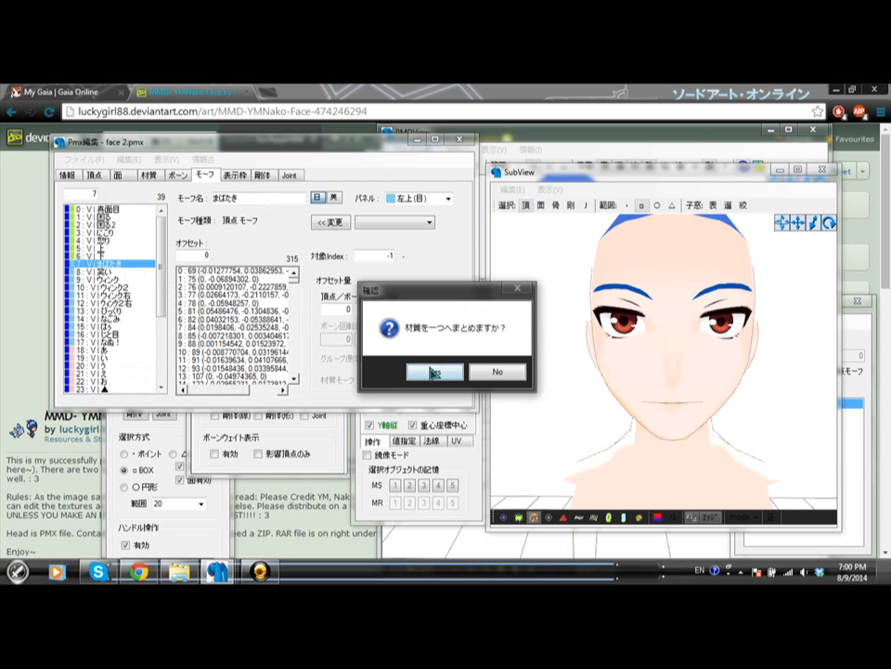
left_click(433, 371)
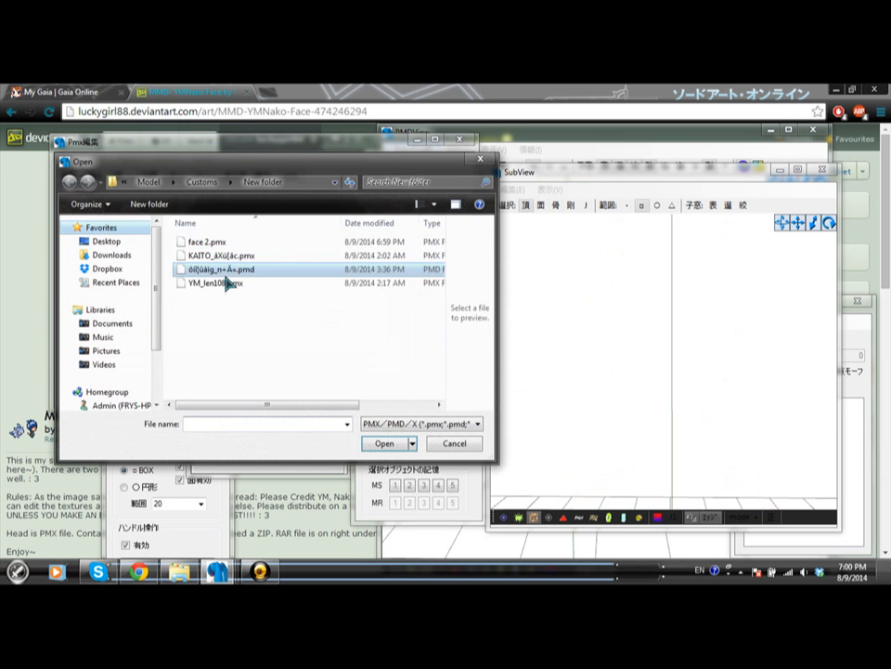
Step: Load the head PMX file with its transplanted red eyes
left_click(382, 442)
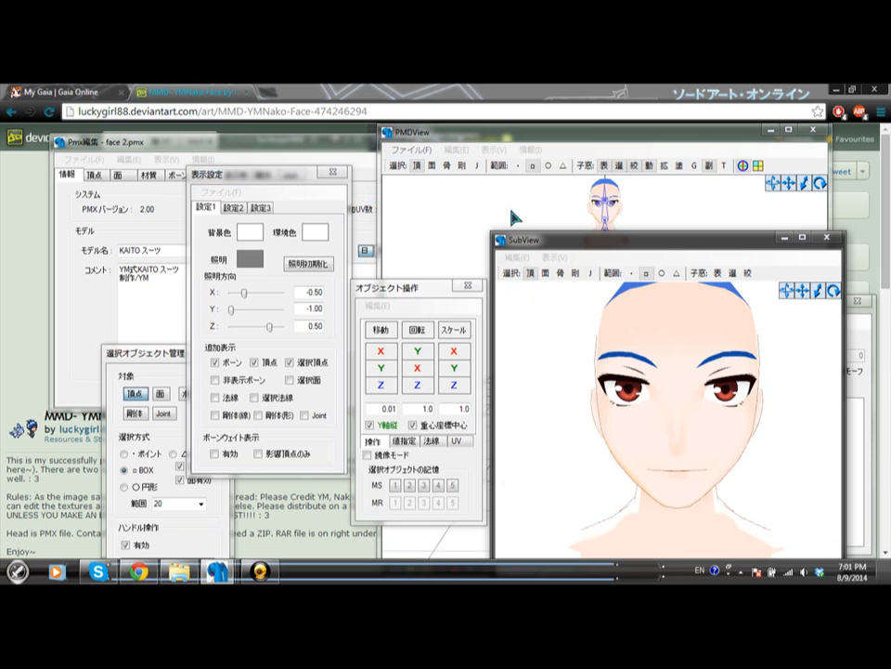
mouse_move(869, 294)
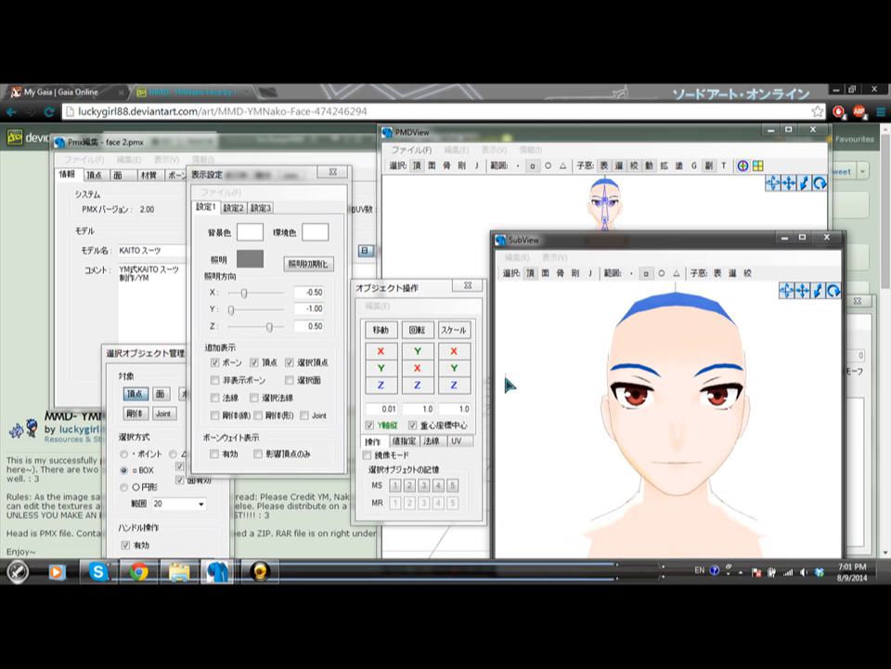
mouse_move(271, 147)
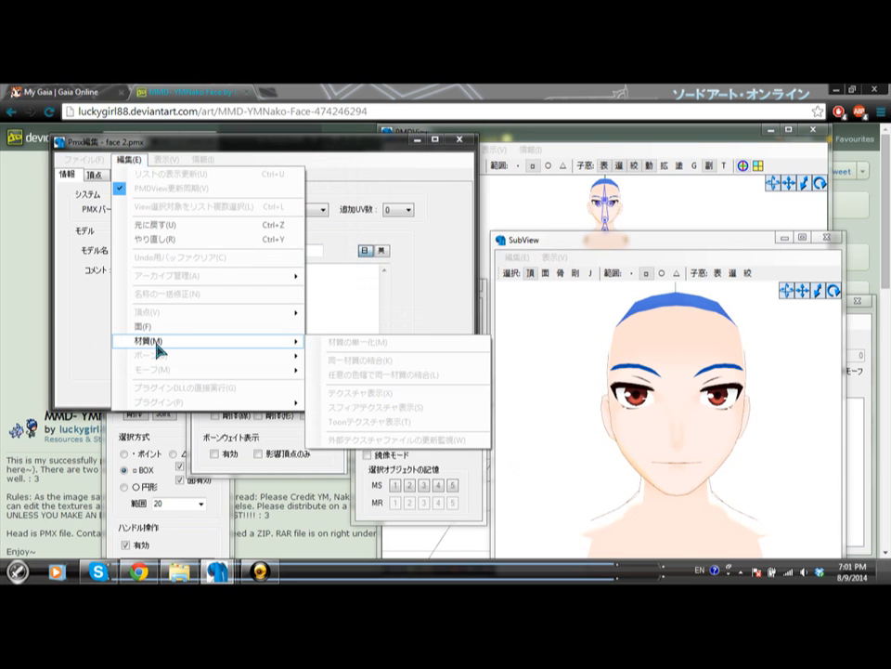
Step: Select the まばたき morph on the Morph list and open it for editing
left_click(201, 160)
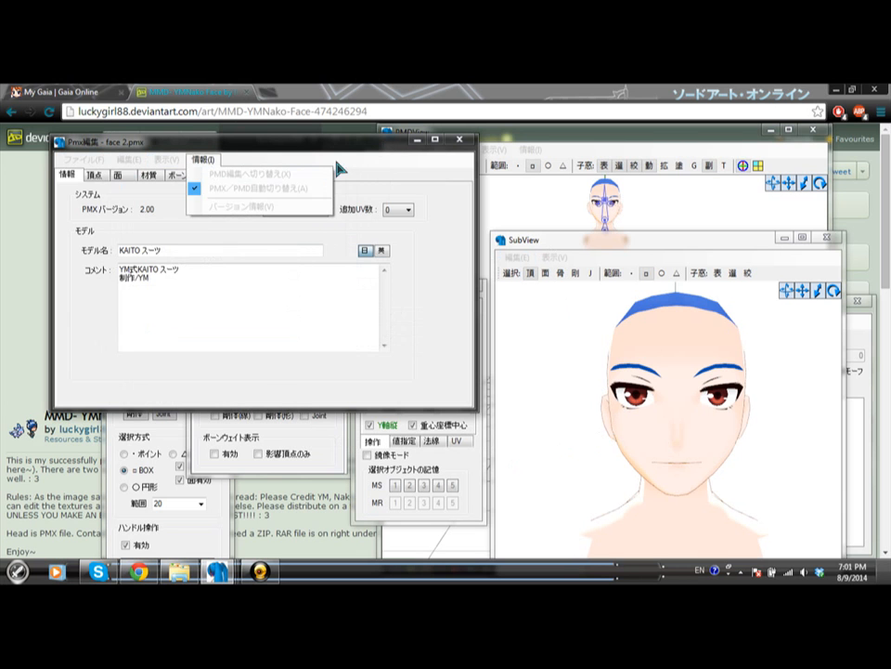
left_click(189, 175)
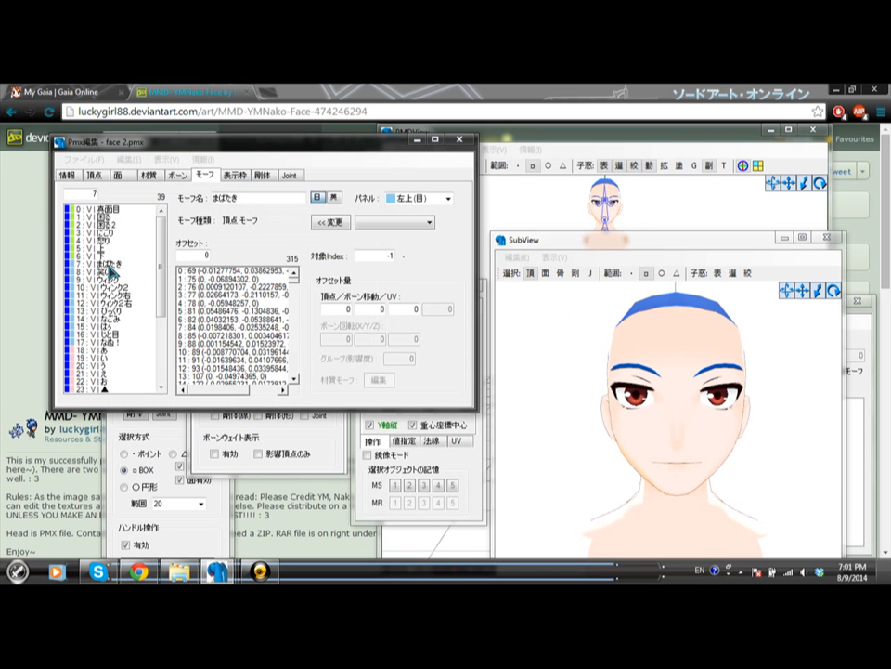
left_click(111, 264)
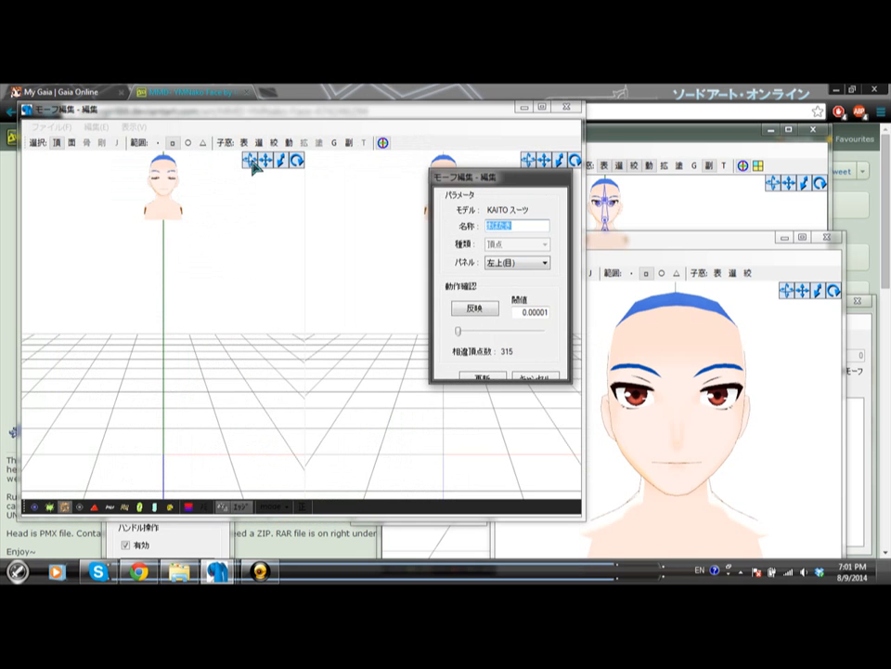
Step: Name the morph まばたき and drag its weight slider to preview the eyes closing
type("まばたき")
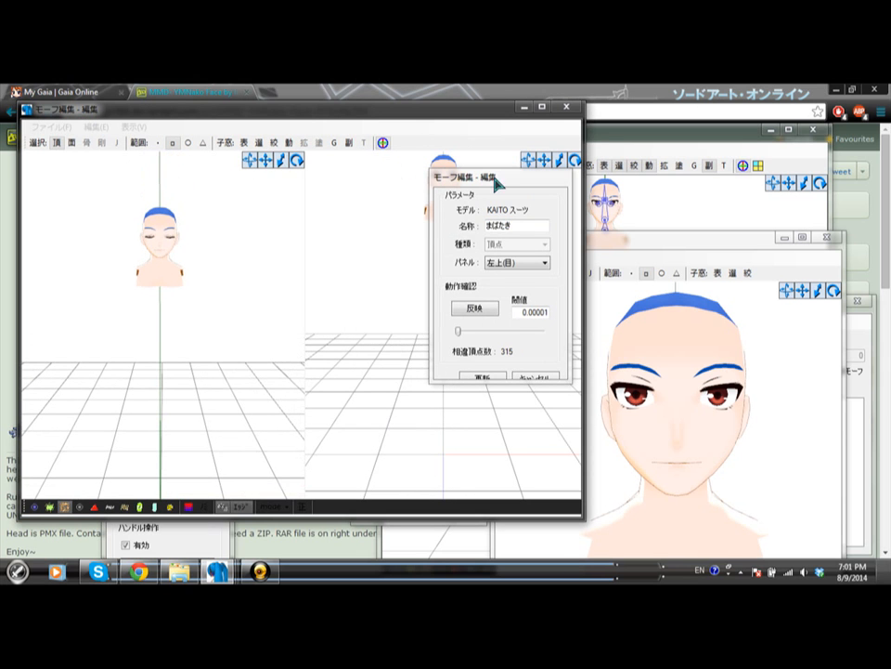
left_click_drag(498, 185, 245, 185)
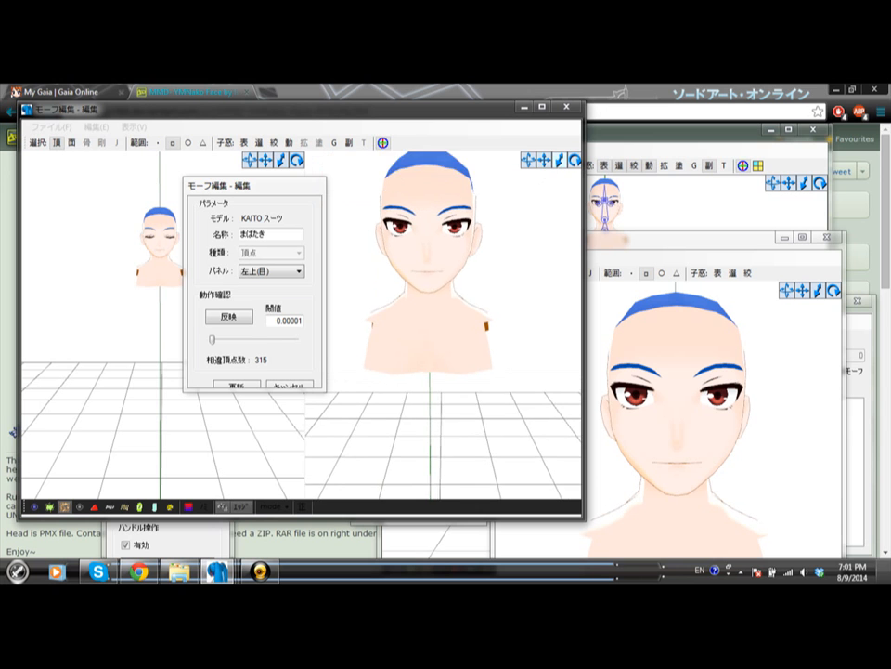
left_click(229, 315)
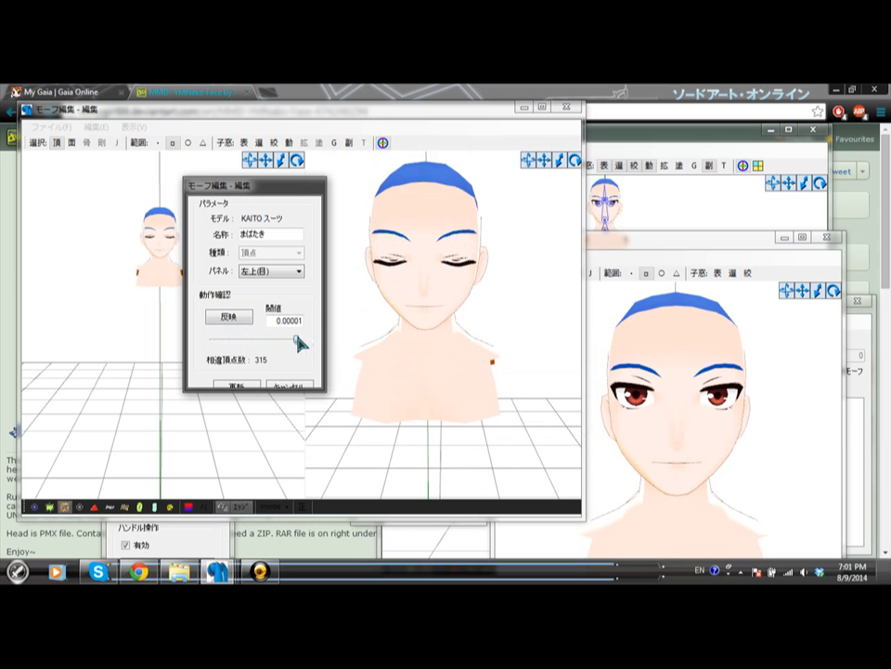
mouse_move(306, 356)
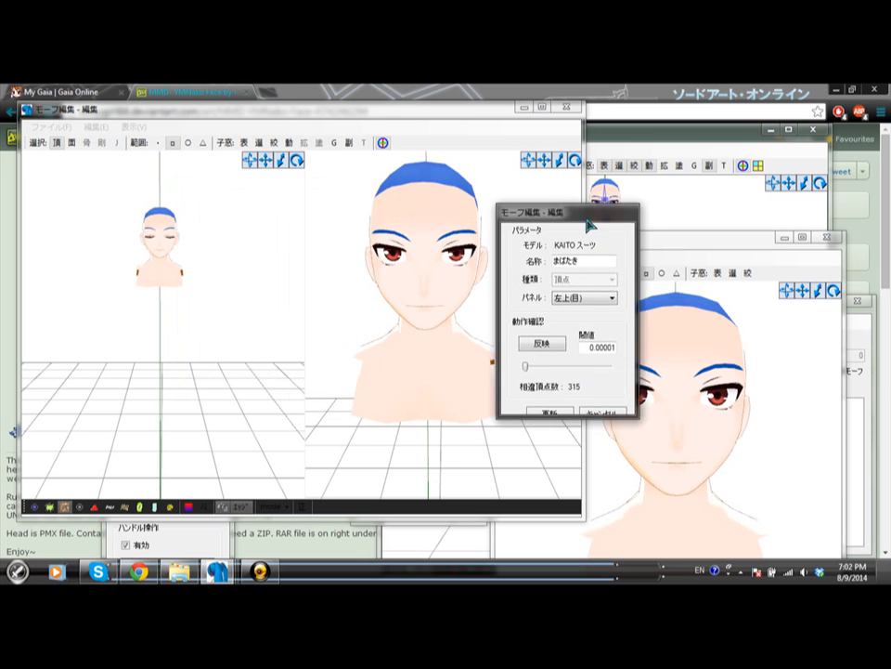
left_click_drag(543, 212, 623, 212)
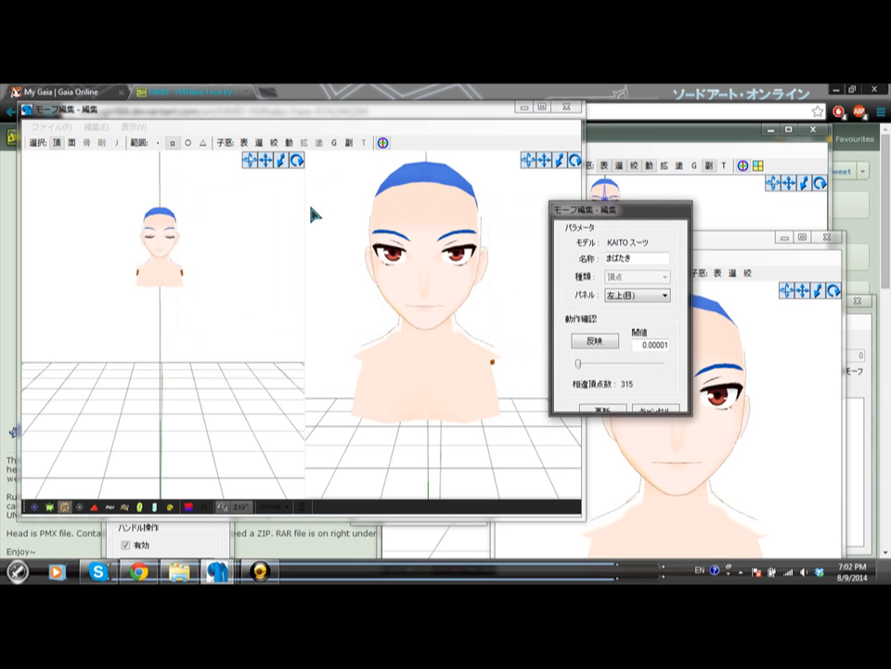
left_click(139, 126)
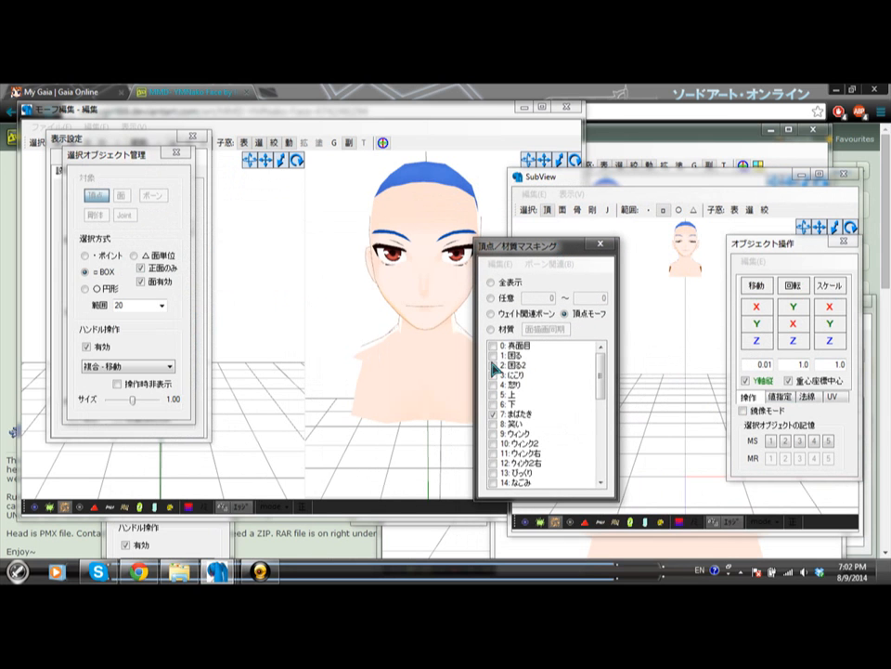
Step: In material masking, hide all materials except the eyes
left_click(494, 327)
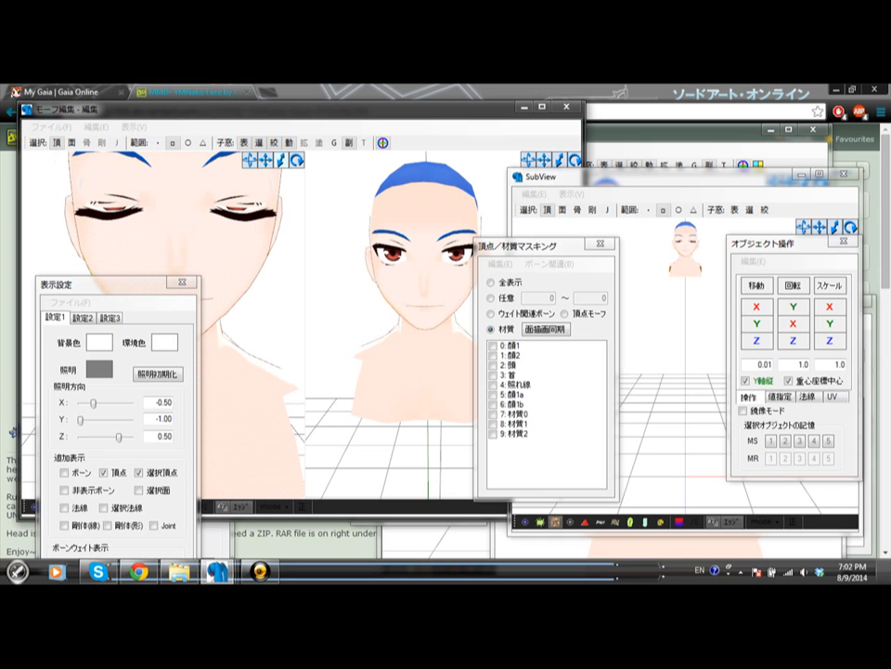
left_click(542, 405)
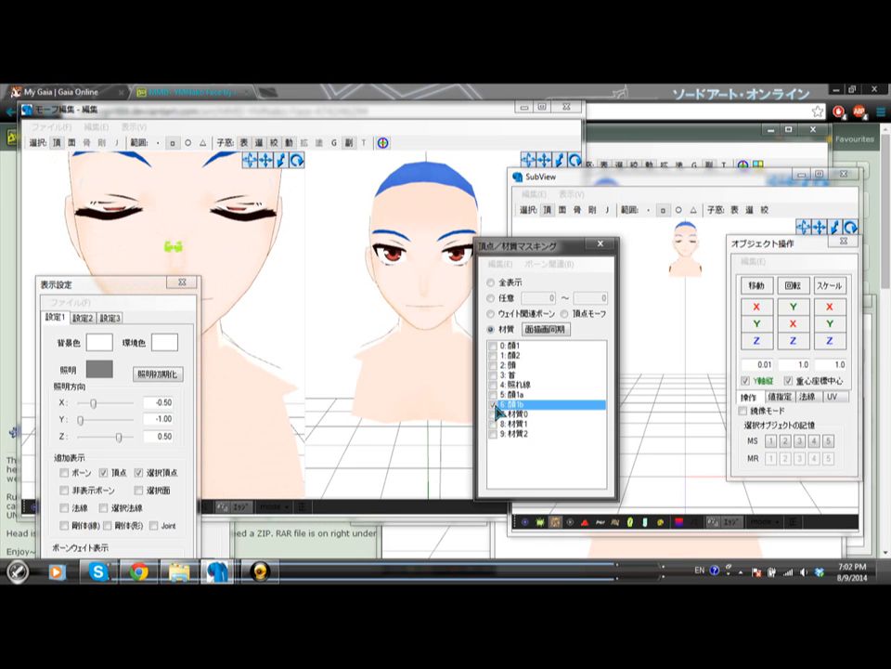
left_click(538, 416)
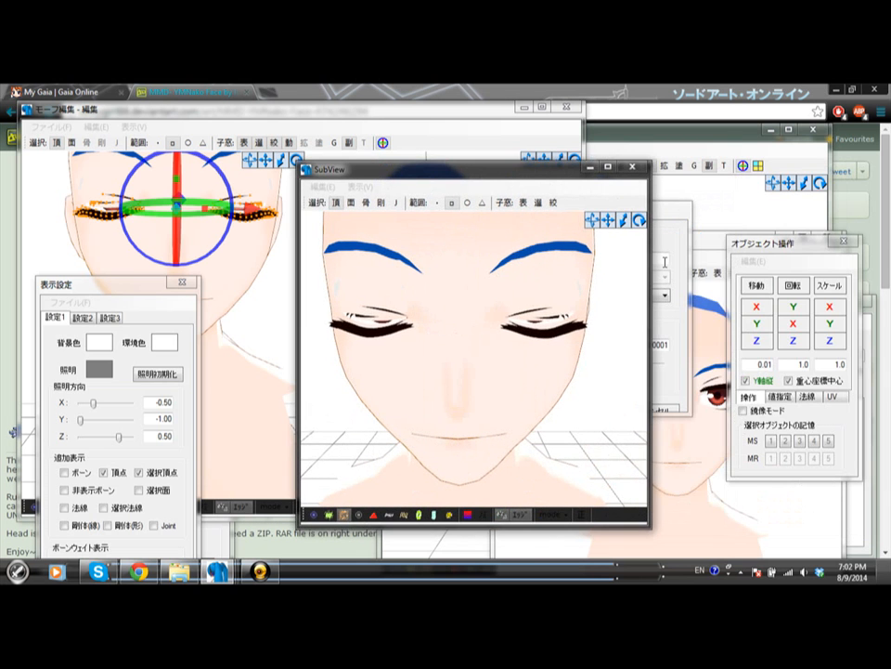
Step: Select the closed-eye vertices and shift them so the eyelids sit on the face
left_click(758, 325)
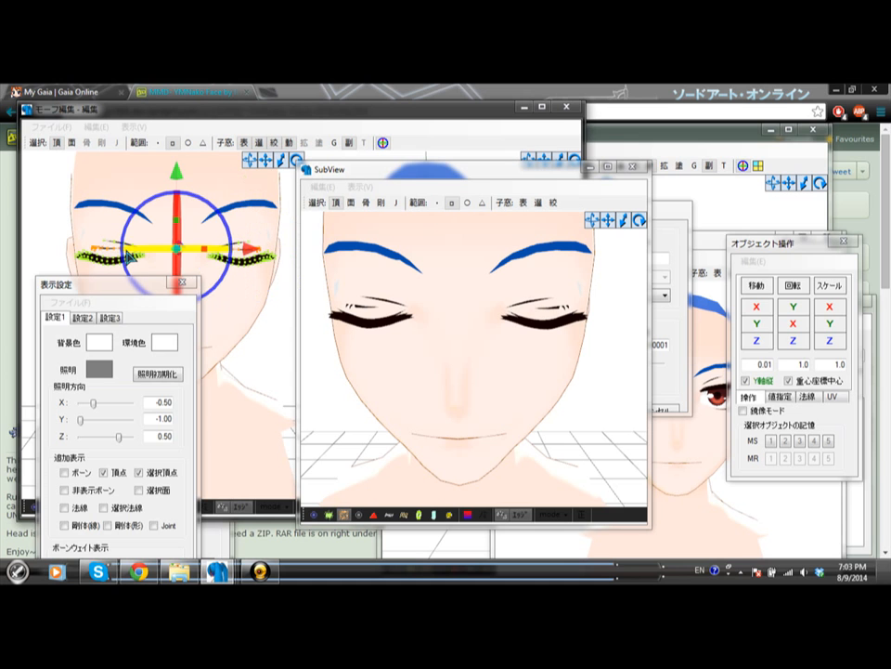
left_click(754, 342)
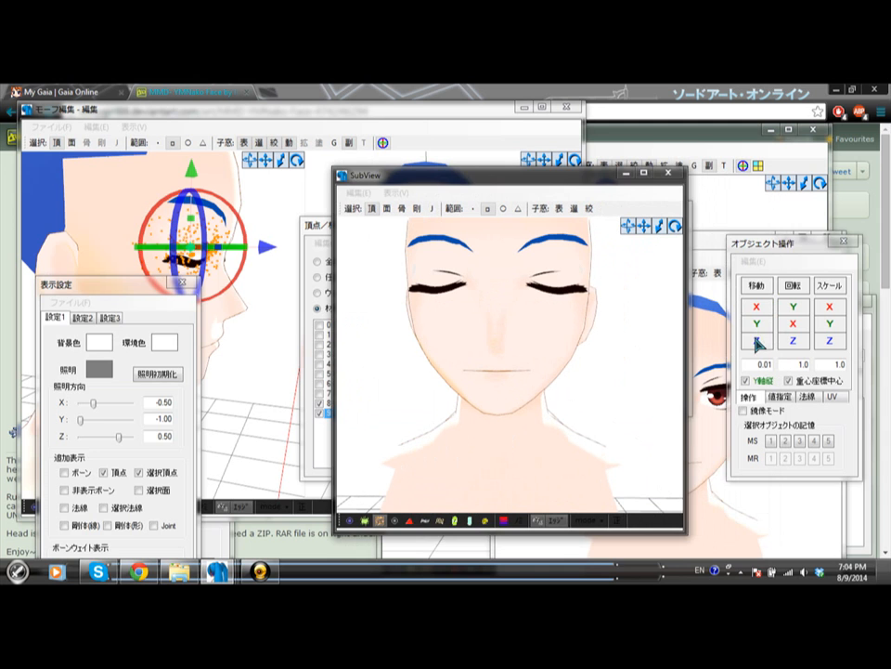
left_click(753, 341)
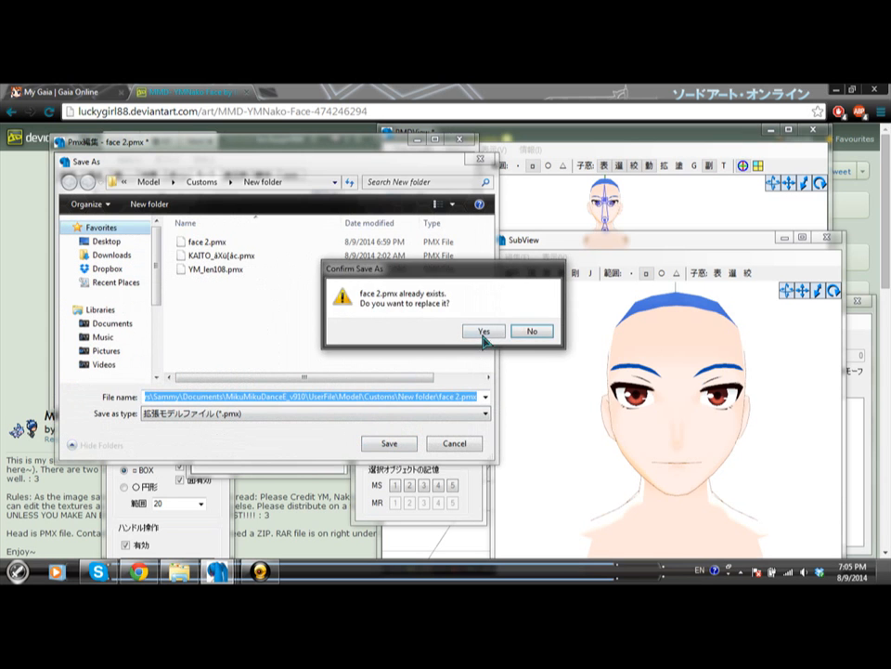
Step: Confirm replacing the existing face 2.pmx with the fixed head model
left_click(483, 331)
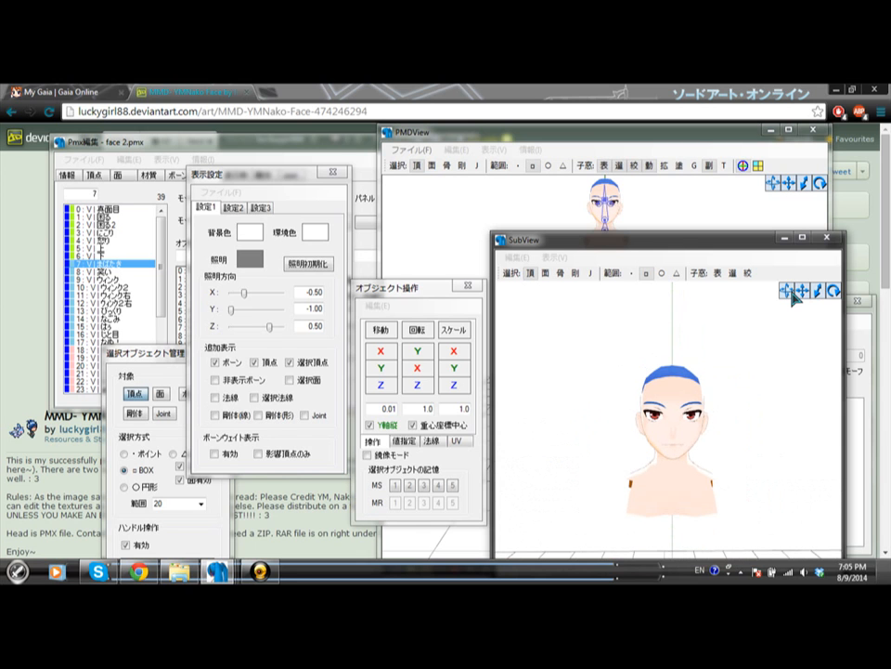
mouse_move(821, 376)
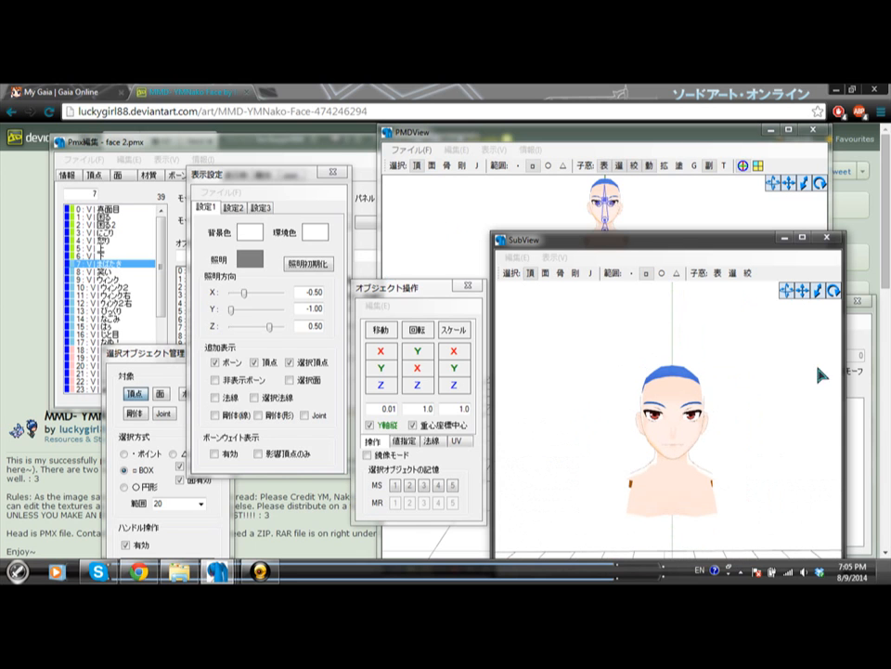
mouse_move(661, 301)
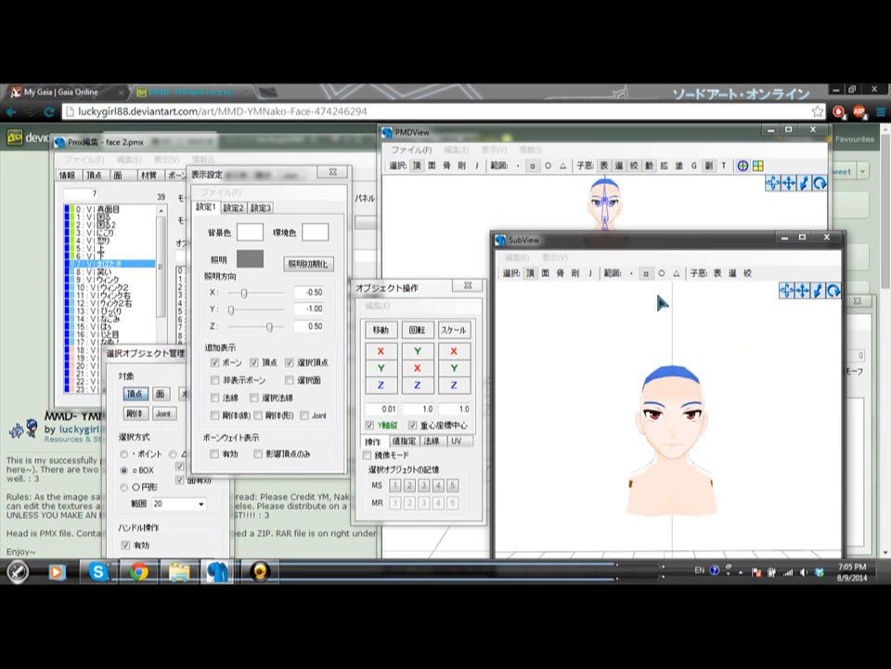
mouse_move(635, 375)
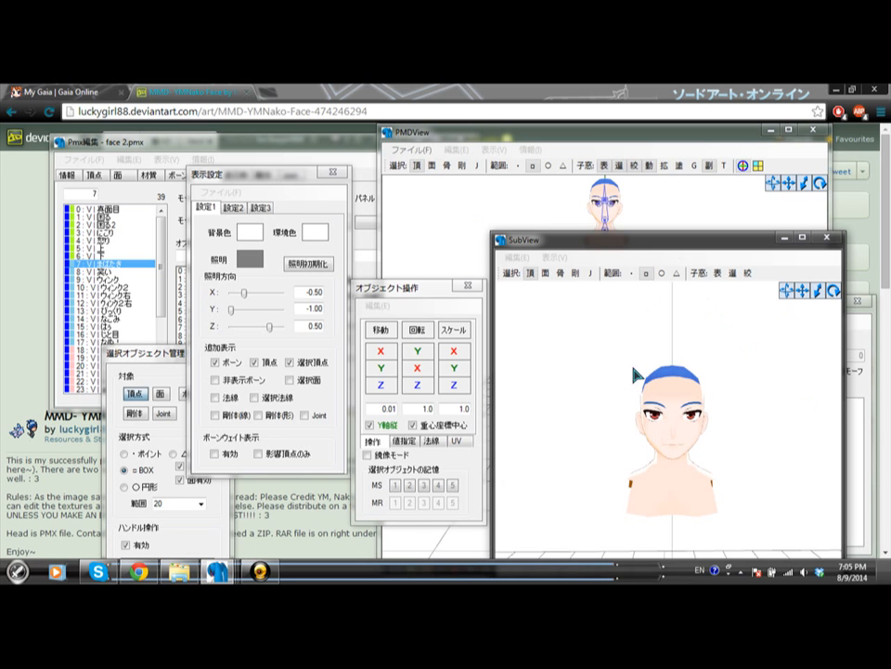
mouse_move(776, 356)
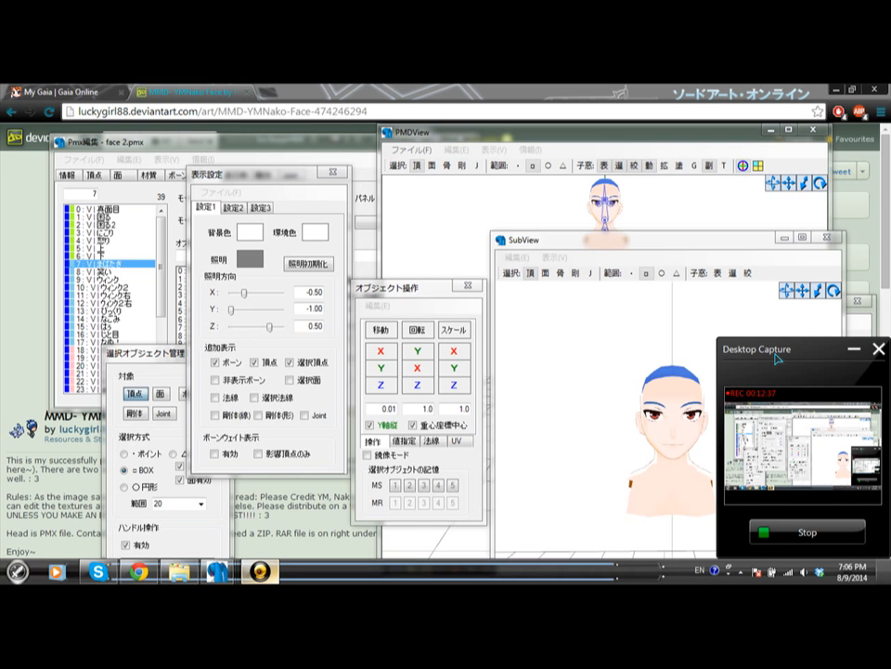
mouse_move(791, 364)
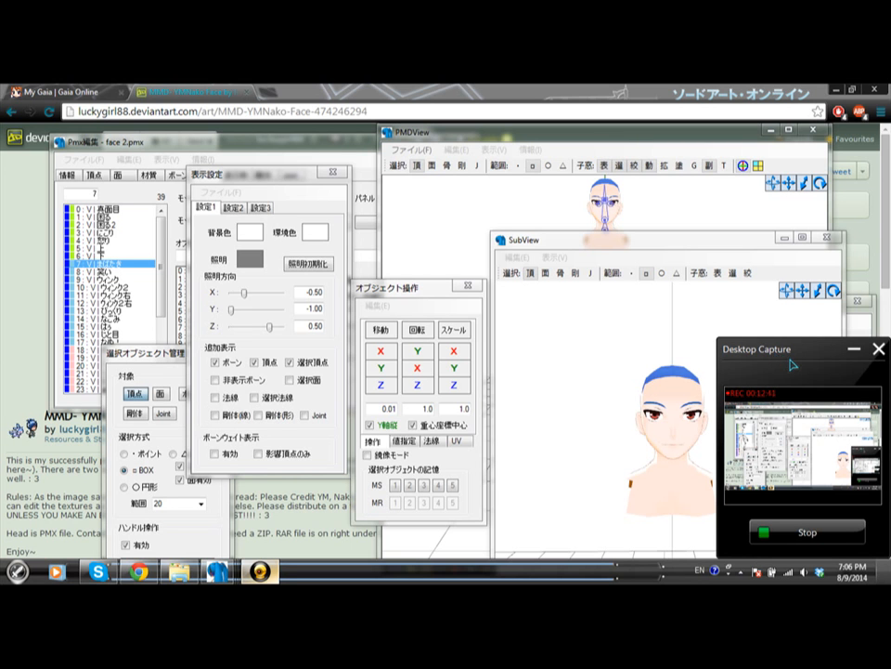
mouse_move(795, 375)
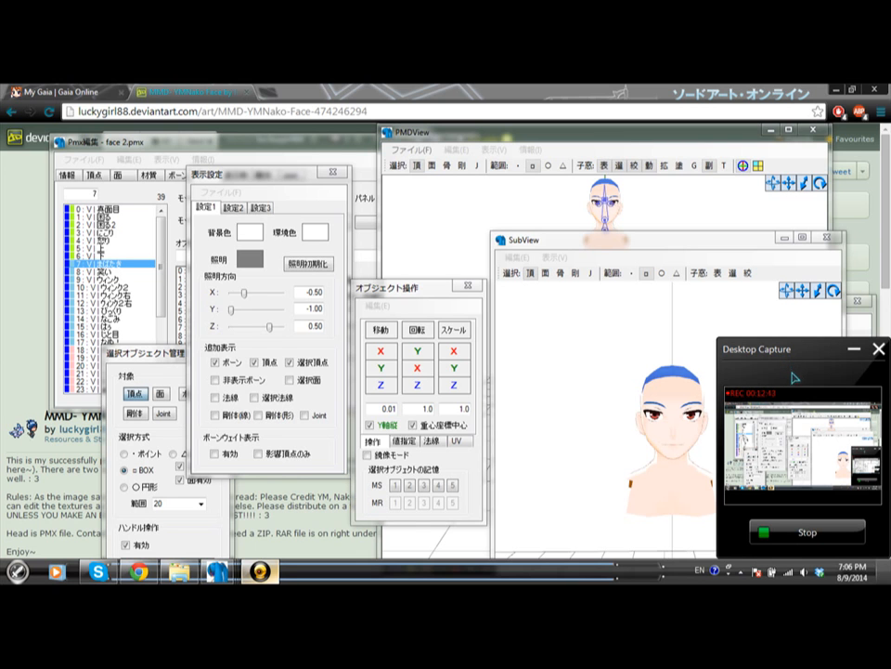